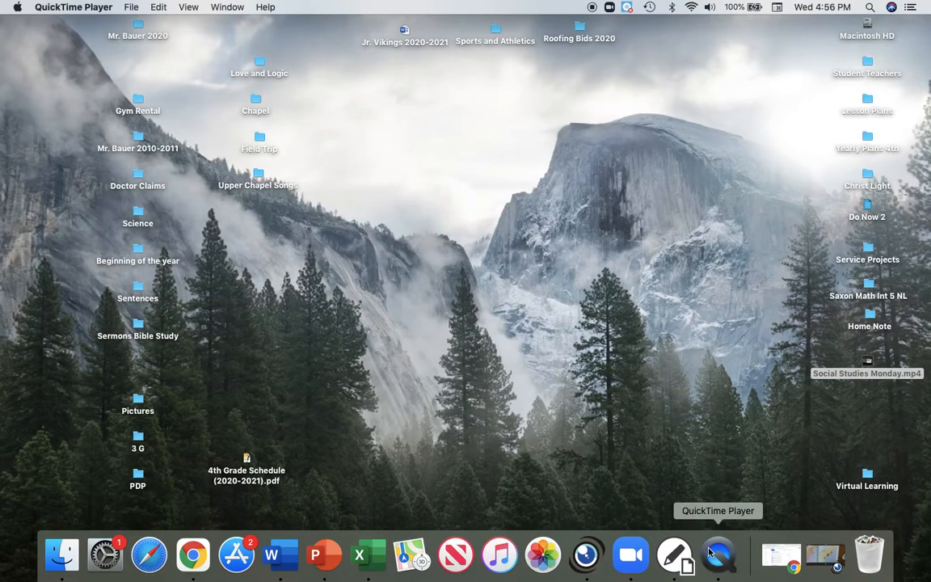
mouse_move(781, 556)
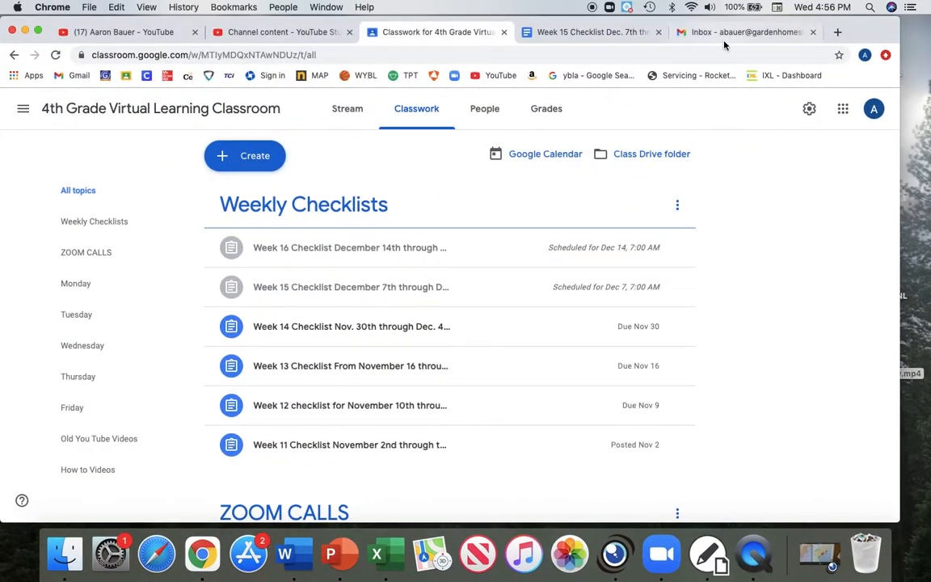
- Open a new browser tab beside the Google Classroom classwork page
left_click(837, 32)
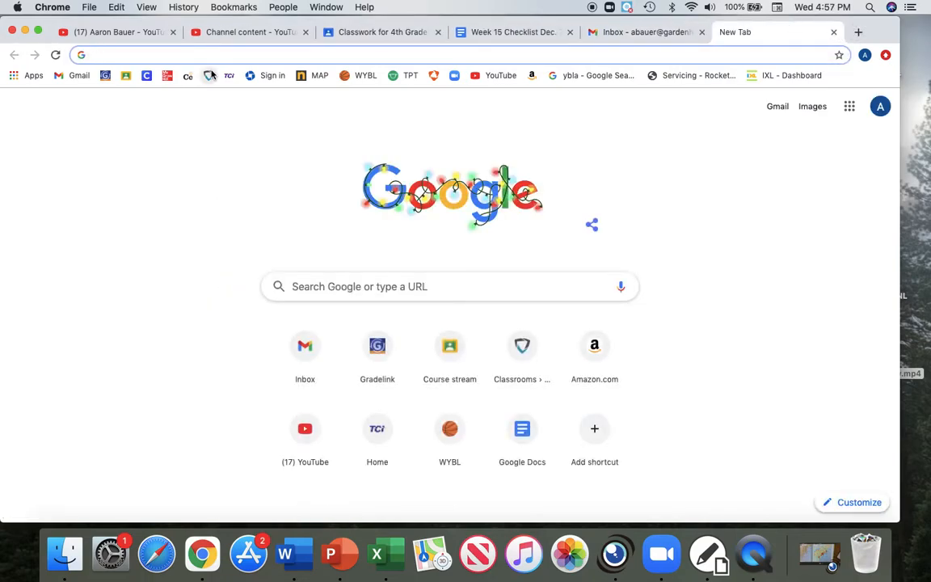
- Go to the Clever teacher homeroom, dismiss the thankful-responses announcement, and reach the More apps section
left_click(145, 76)
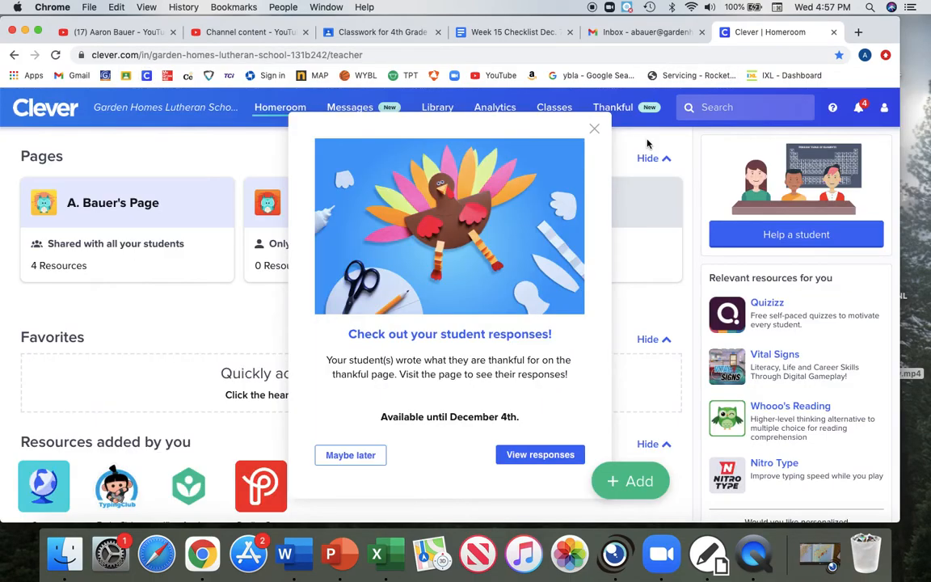
left_click(594, 130)
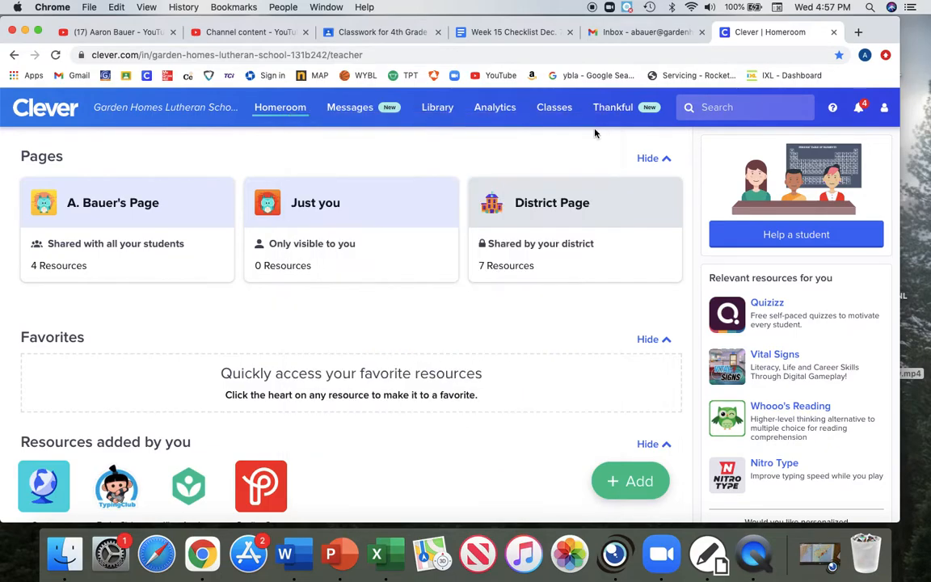
scroll("down", 3)
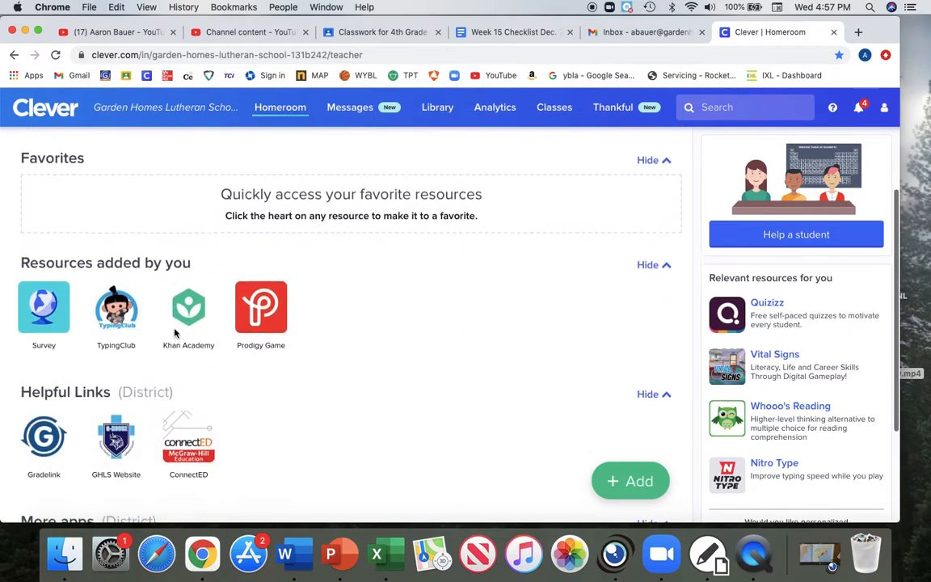
scroll("down", 3)
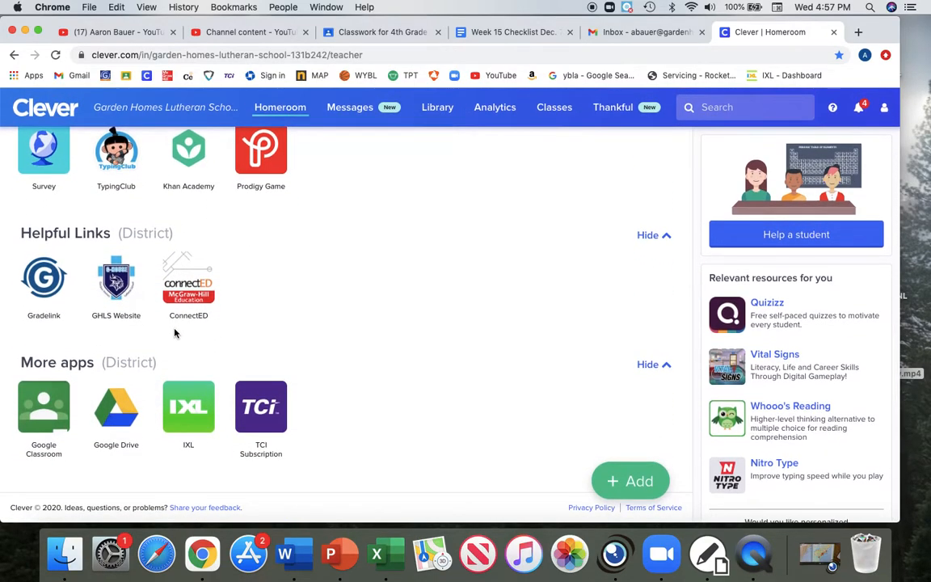
mouse_move(260, 407)
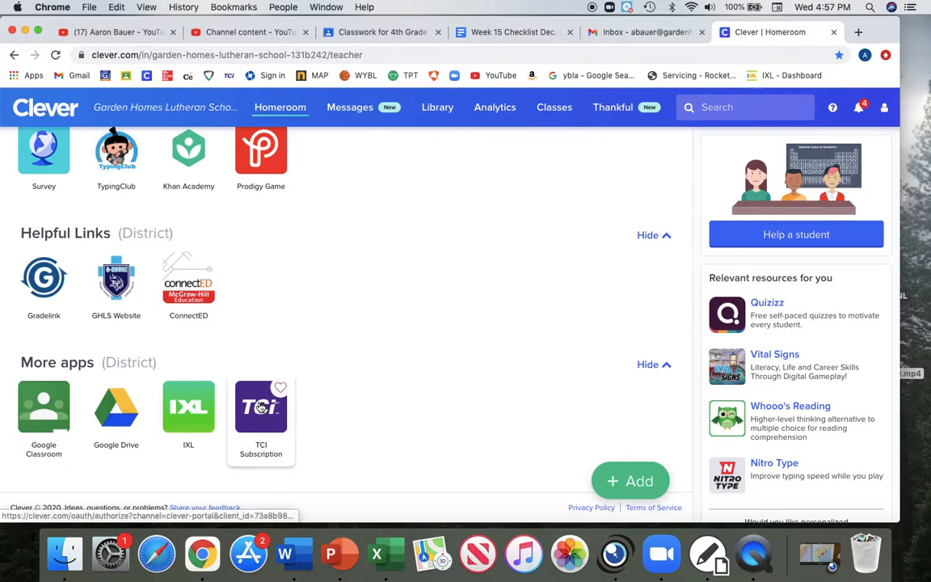
- Launch TCI Subscription and choose Teach Now for Regions of Our Country
left_click(260, 407)
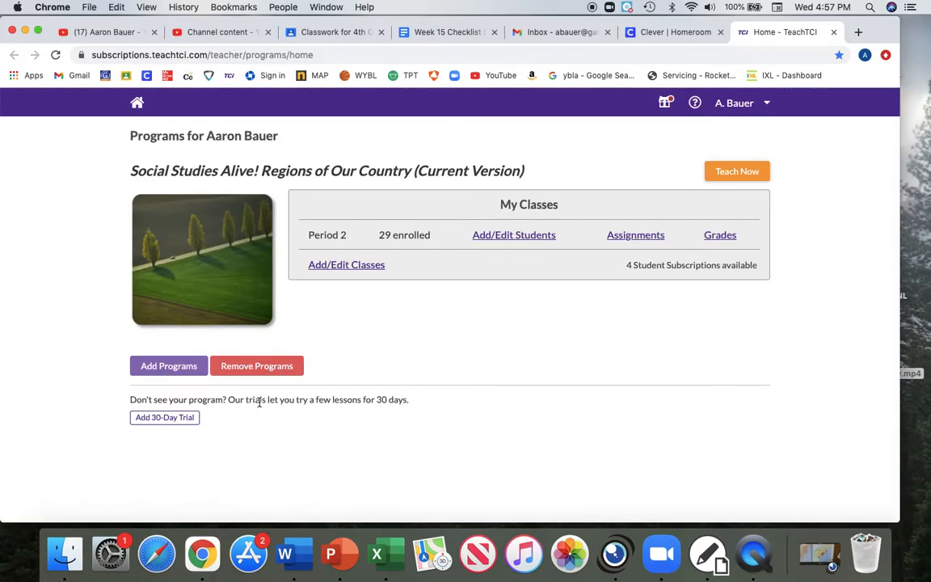
mouse_move(172, 252)
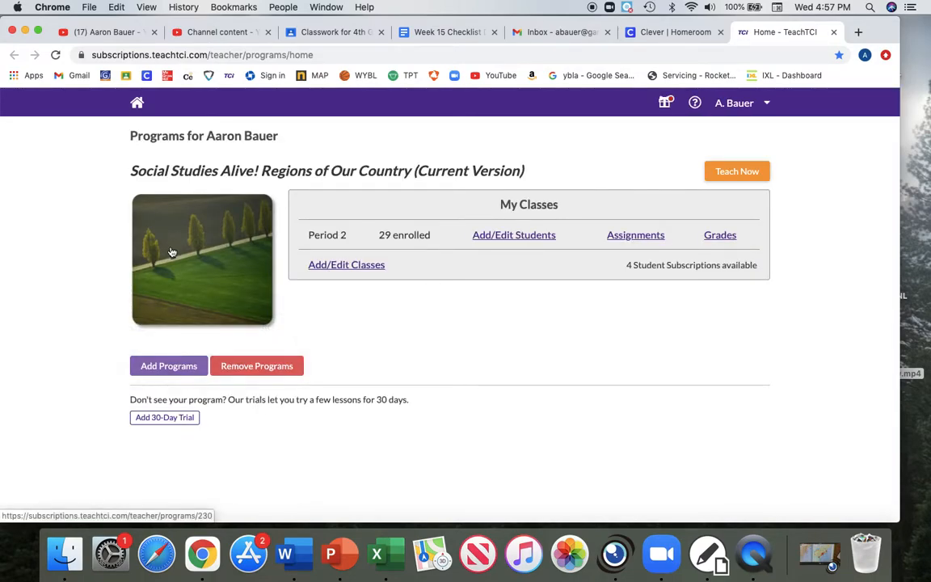
mouse_move(175, 257)
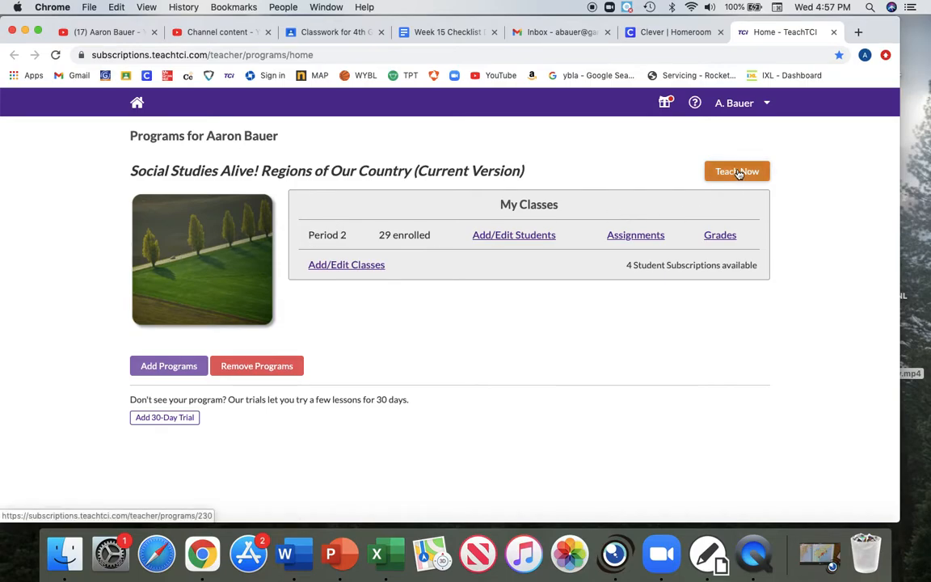
left_click(737, 171)
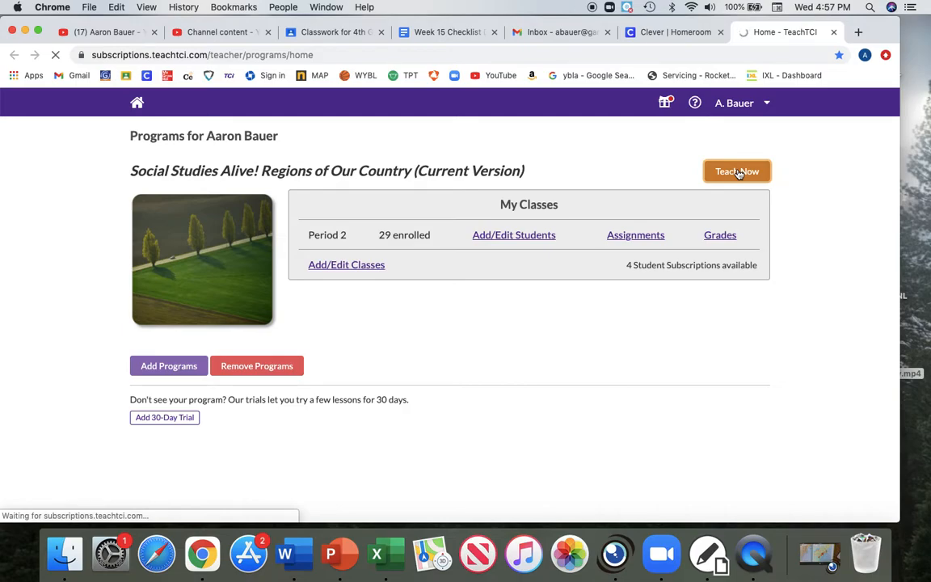
- From Program Content, open Lesson 5, Population Density and Life in the Northeast
left_click(737, 171)
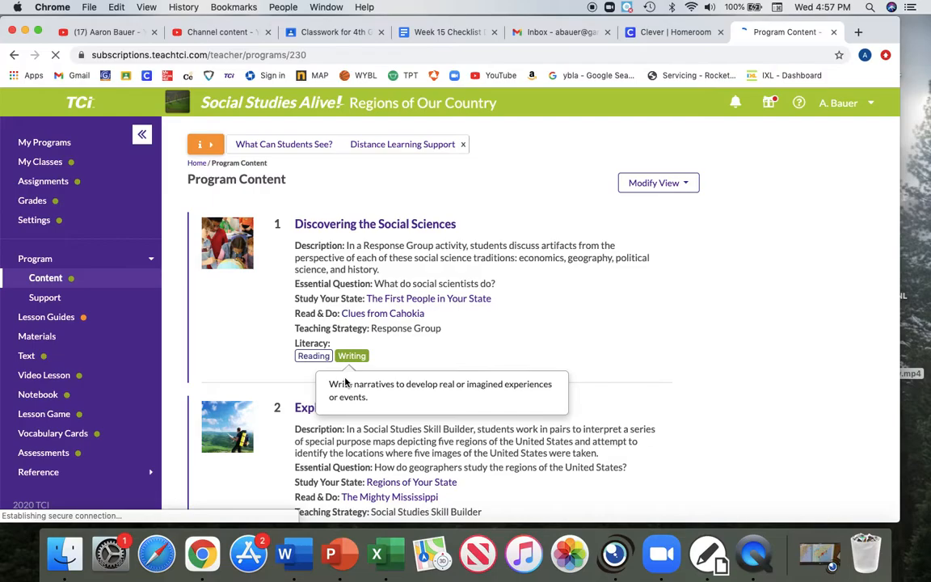
scroll("down", 3)
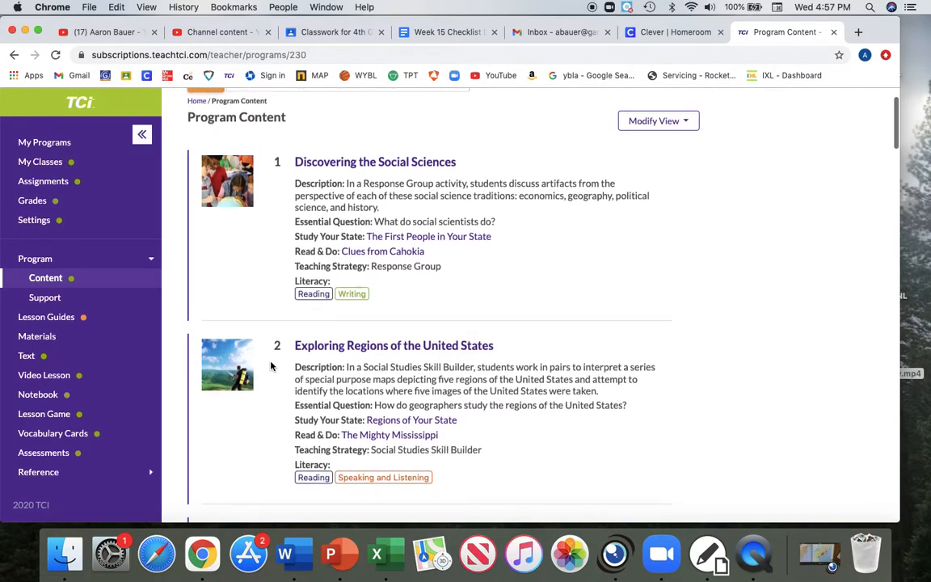
scroll("down", 3)
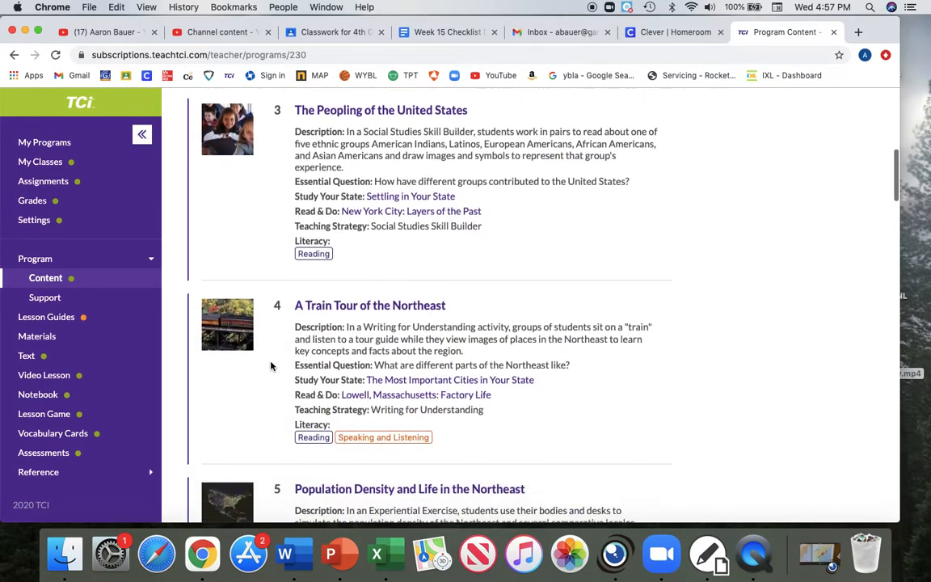
scroll("down", 3)
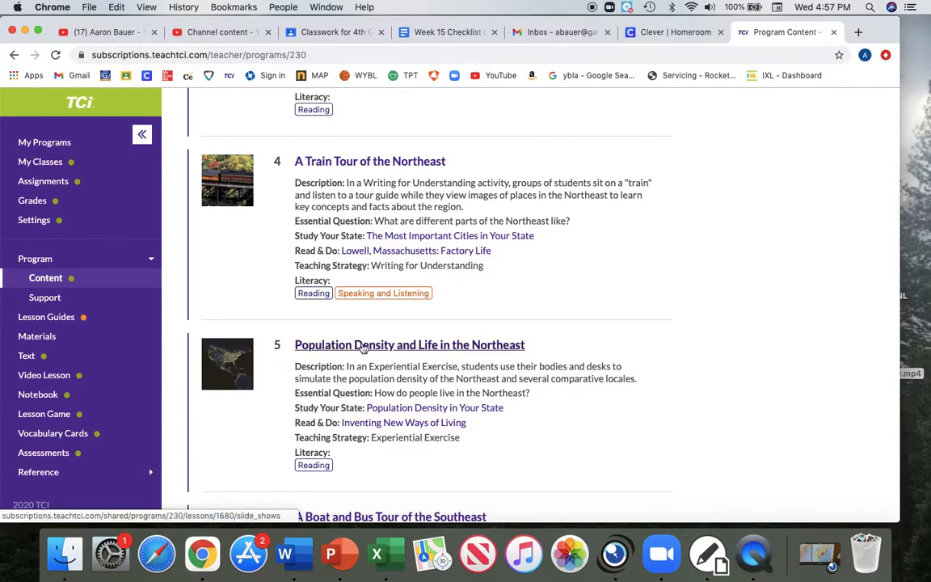
mouse_move(339, 345)
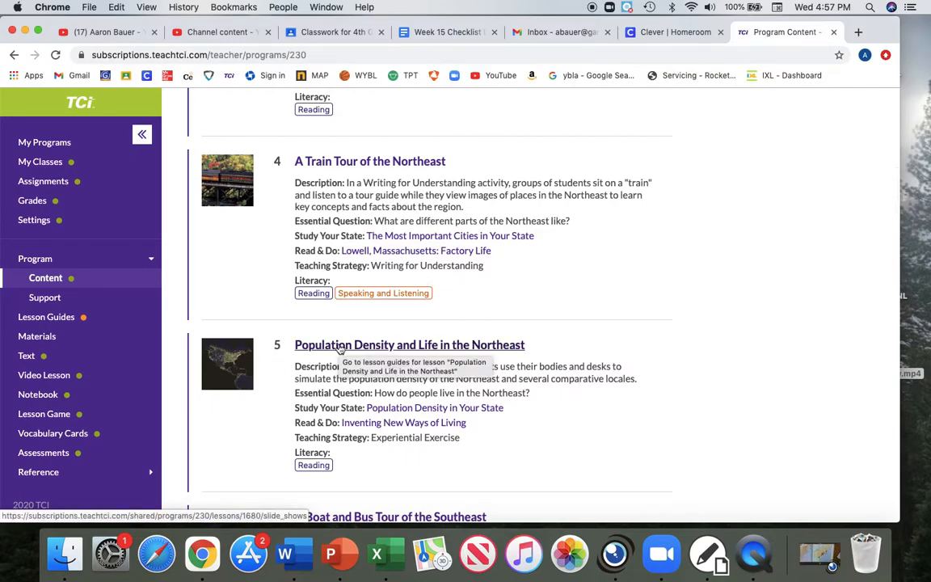
left_click(410, 344)
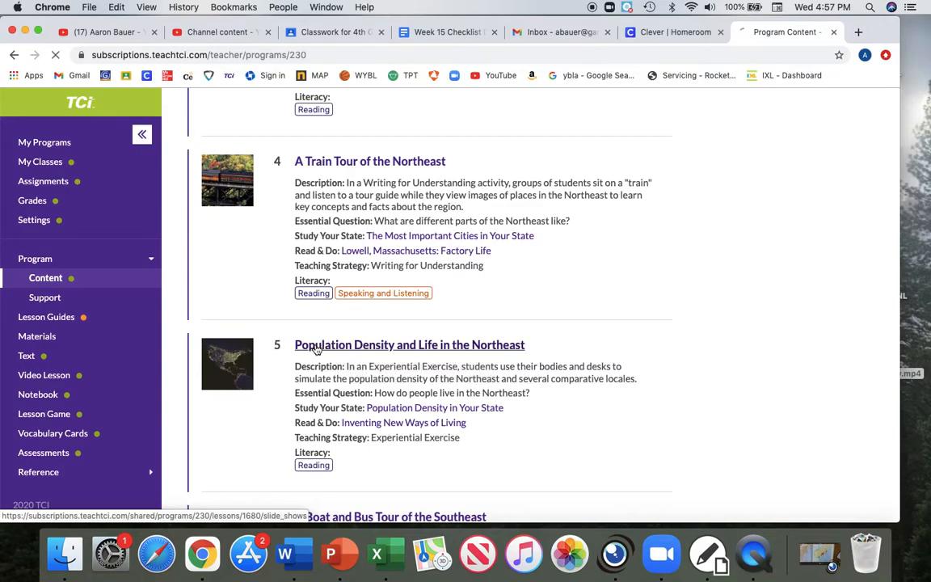
left_click(409, 344)
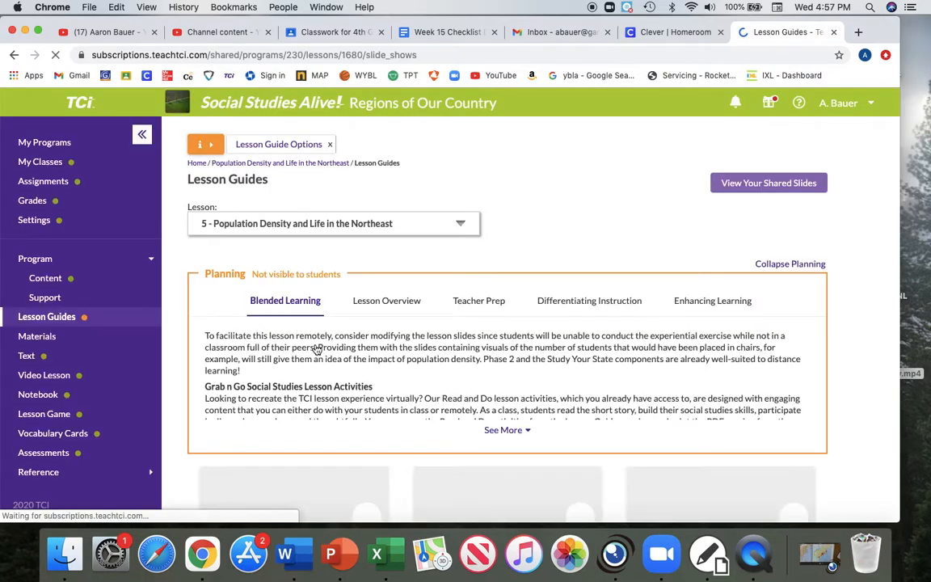
- Open the Lesson Game sidebar item to show the twelve-tile Picture Maker board
scroll("down", 3)
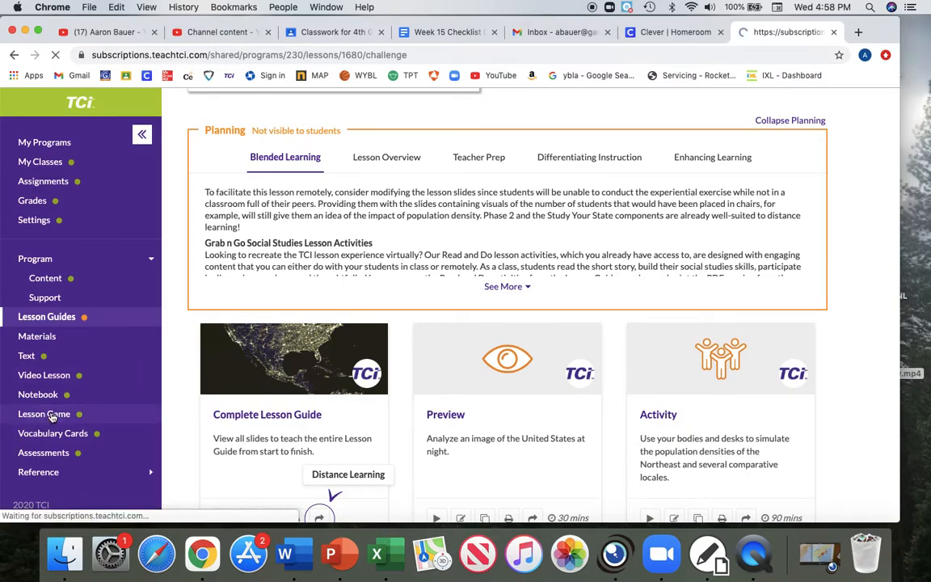
left_click(46, 414)
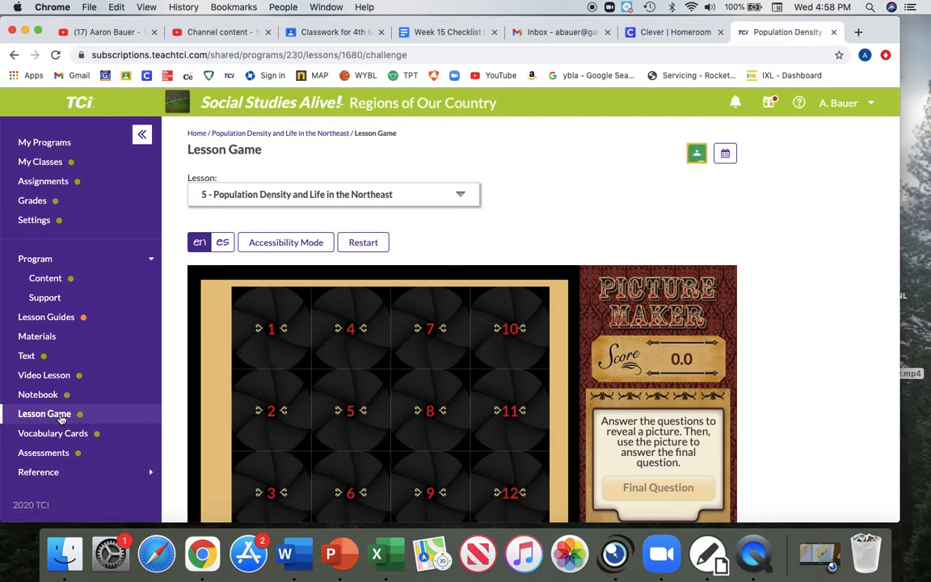
scroll("down", 3)
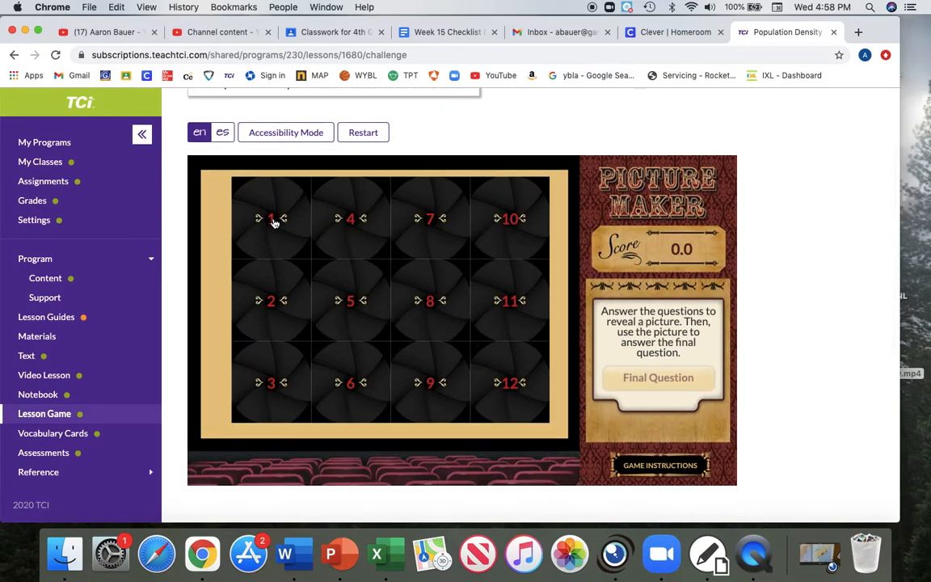
- Answer tile 1 with option C 'population density' and turn it in for one point
left_click(271, 218)
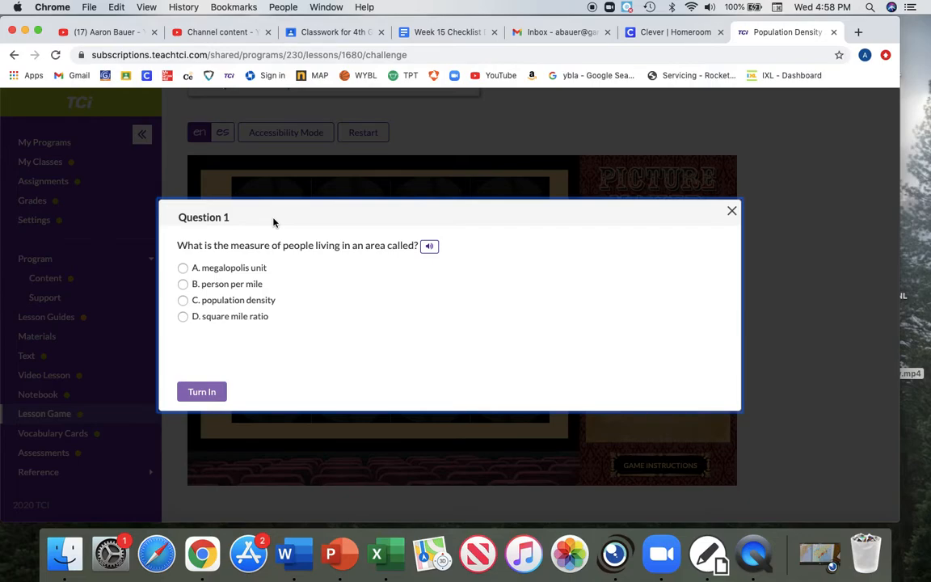
mouse_move(354, 245)
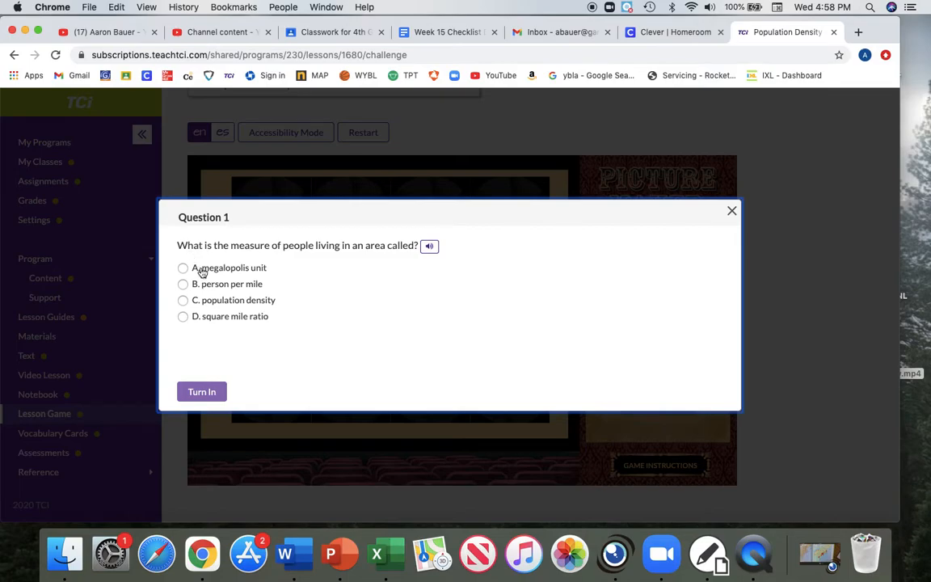
mouse_move(210, 294)
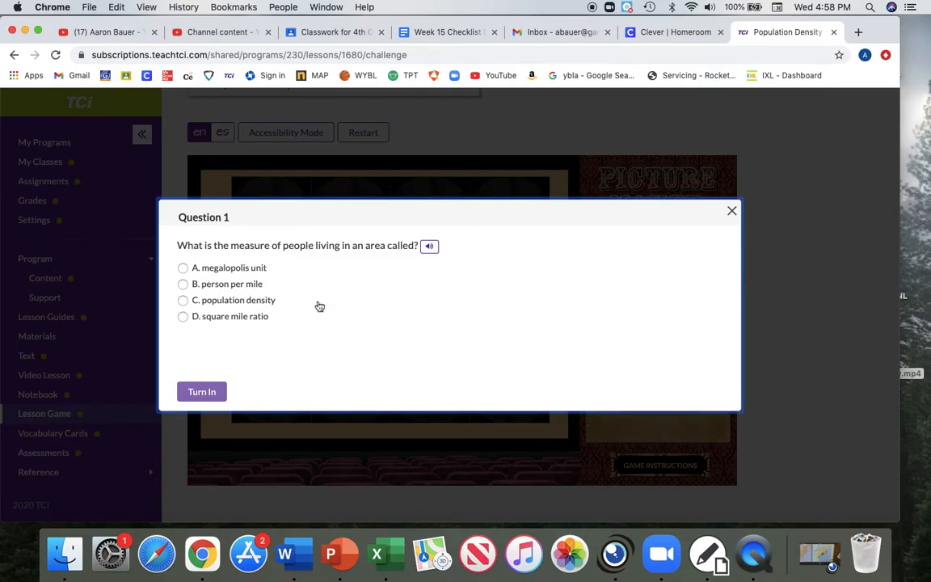
mouse_move(250, 358)
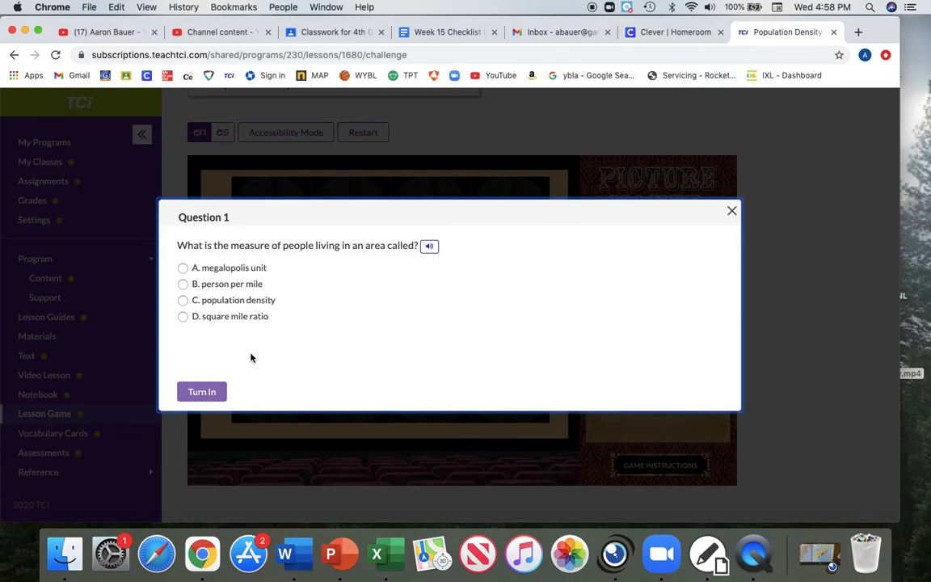
mouse_move(275, 320)
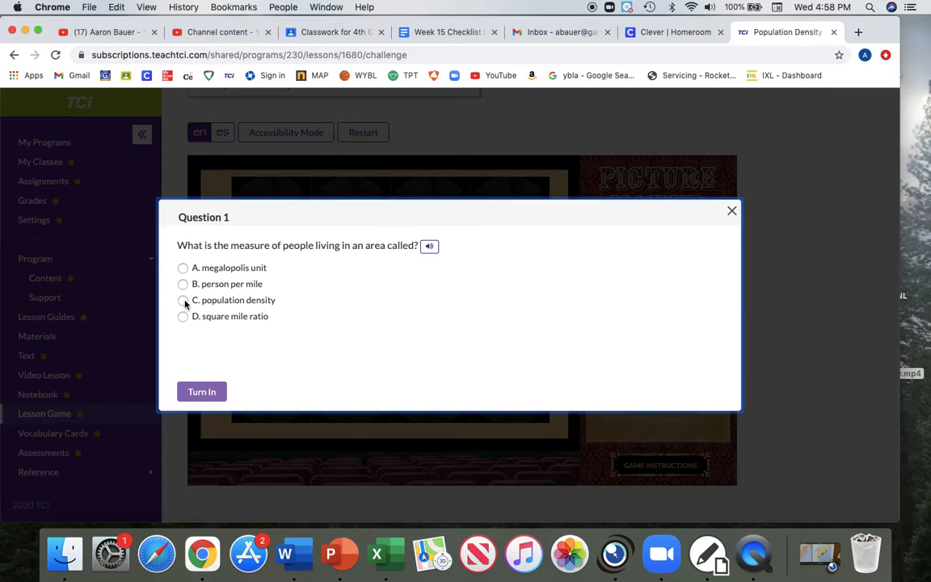
left_click(182, 299)
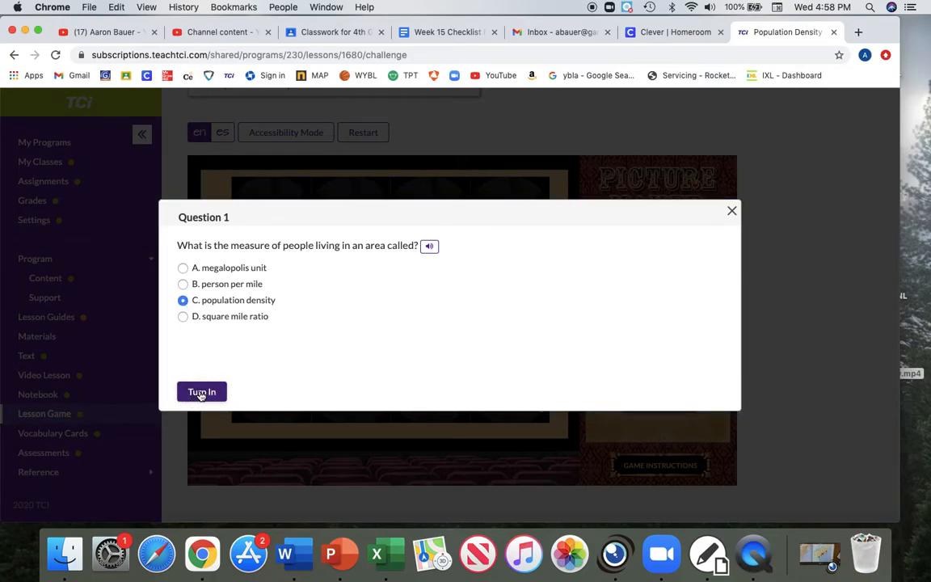
left_click(201, 393)
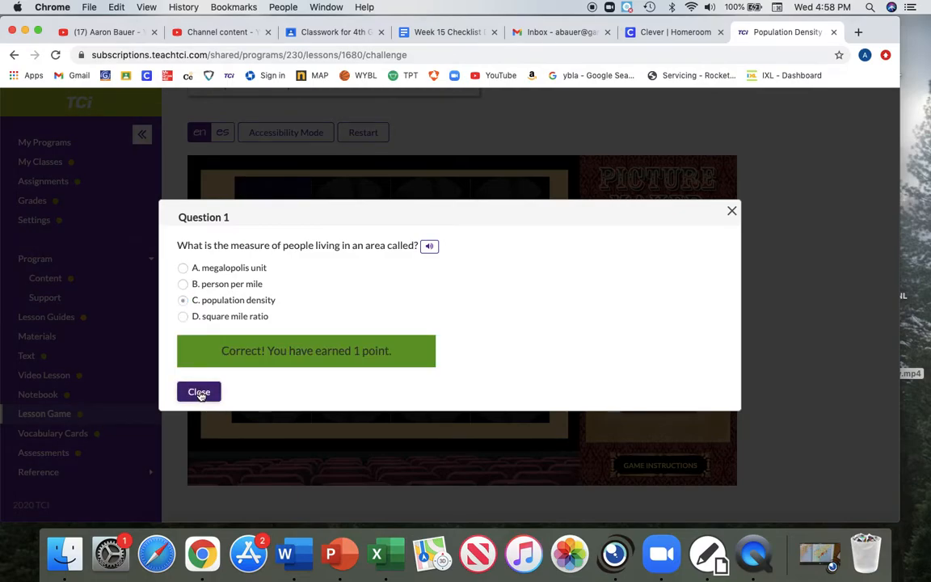
- Return to the board and answer Question 8 with option A 'in a large city', turning it in
left_click(199, 392)
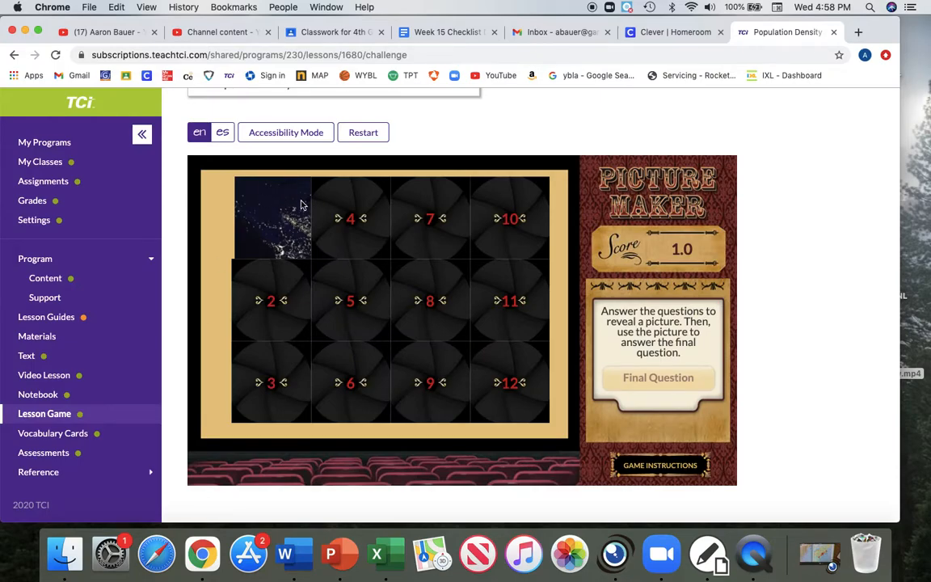
mouse_move(430, 298)
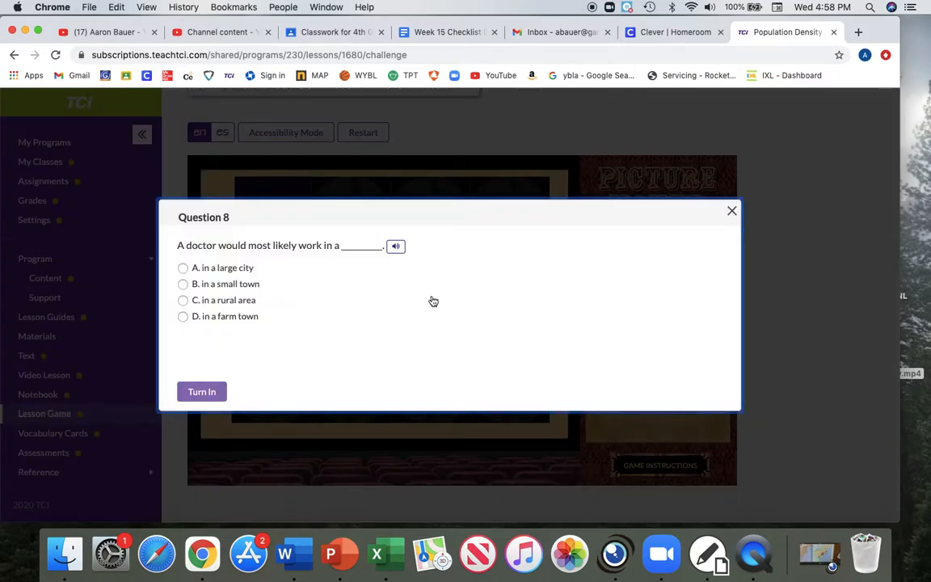
mouse_move(317, 249)
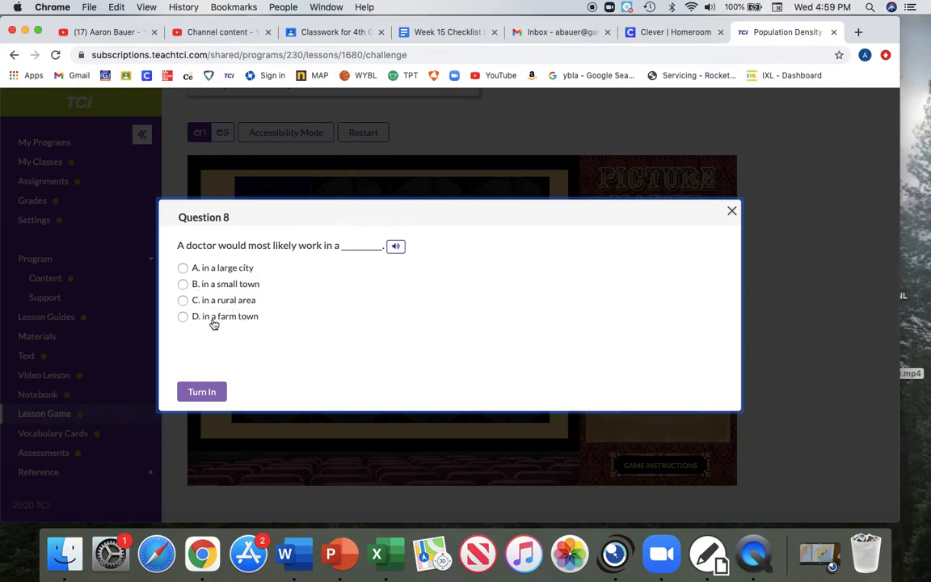
mouse_move(200, 323)
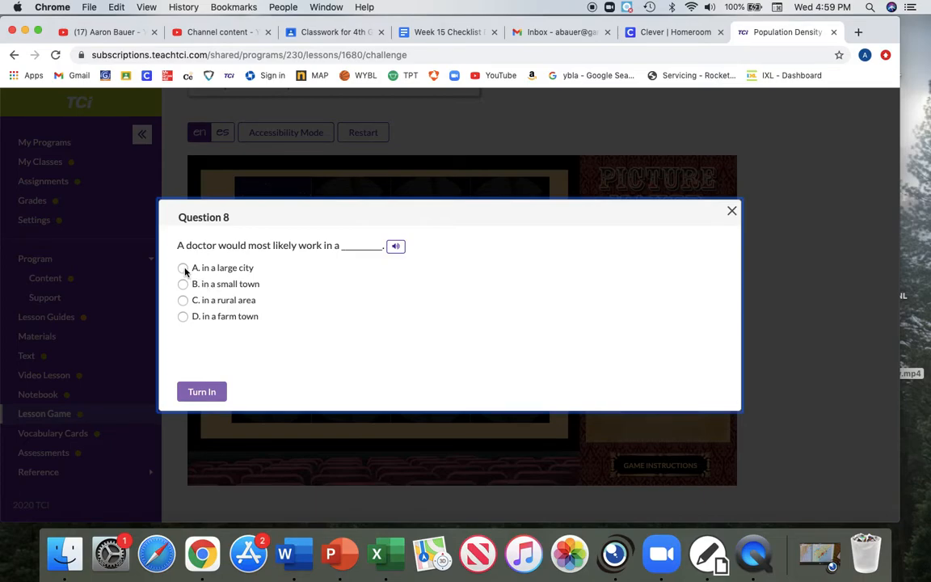
left_click(182, 268)
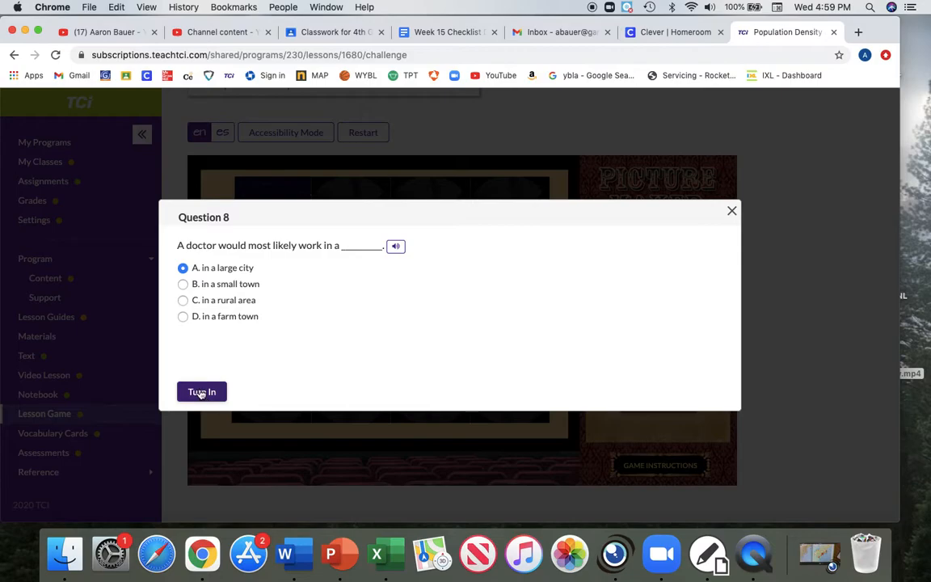
left_click(200, 393)
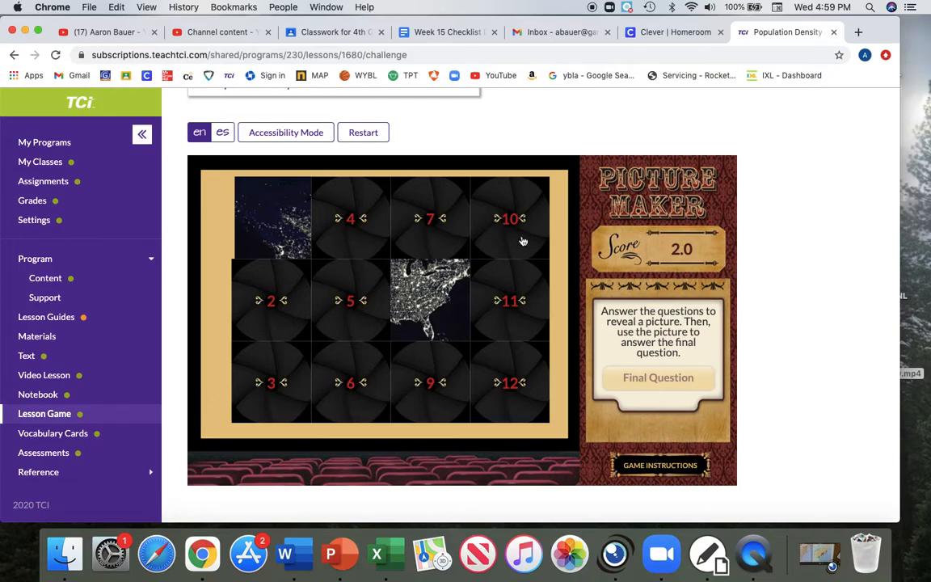
mouse_move(420, 241)
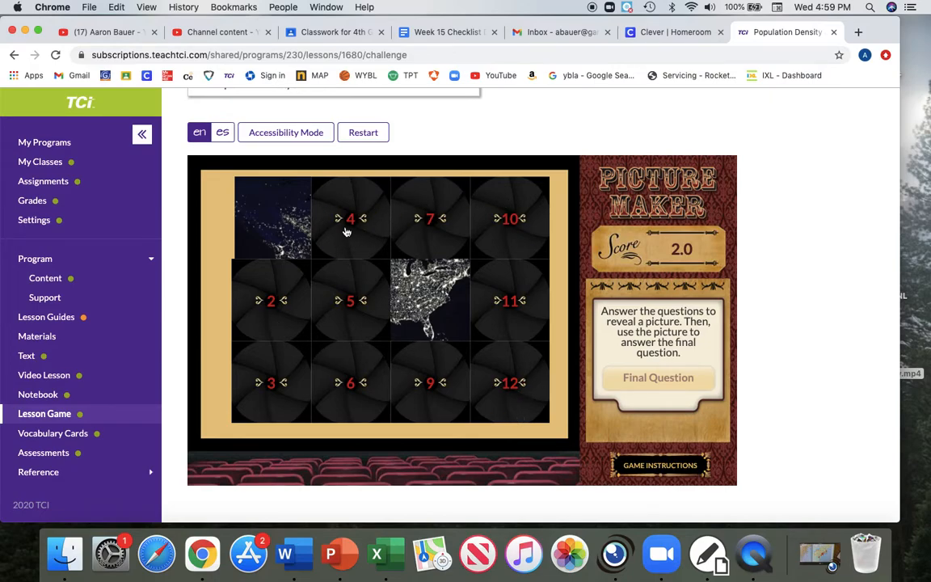
- Answer tile 4's megalopolis question, correcting the rural-area try to 'string of cities and towns', then close it
left_click(349, 218)
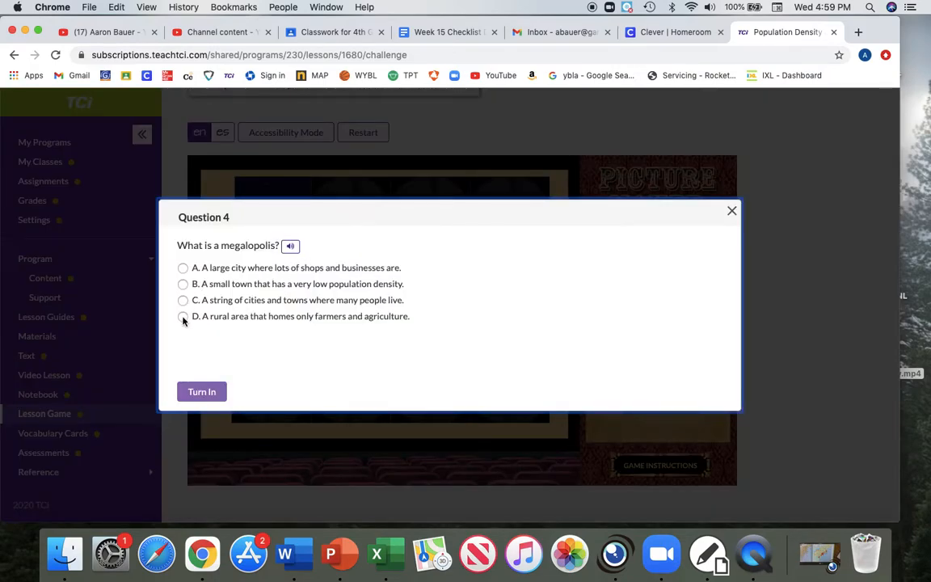
left_click(183, 316)
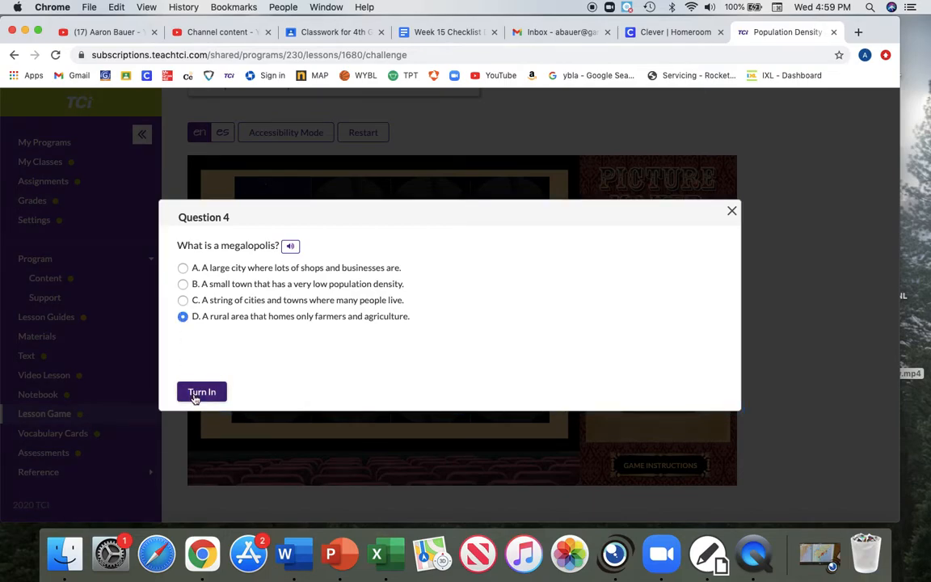
left_click(201, 391)
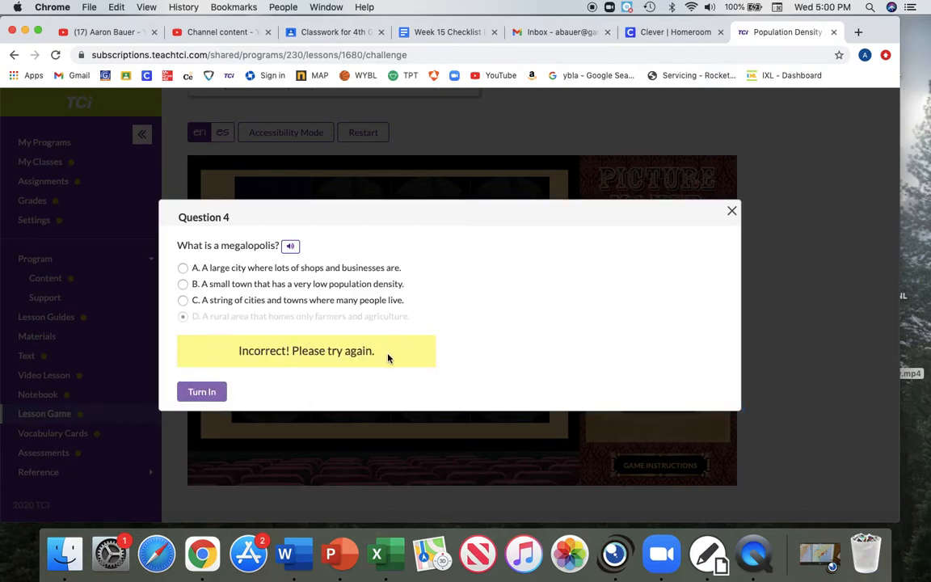
mouse_move(210, 385)
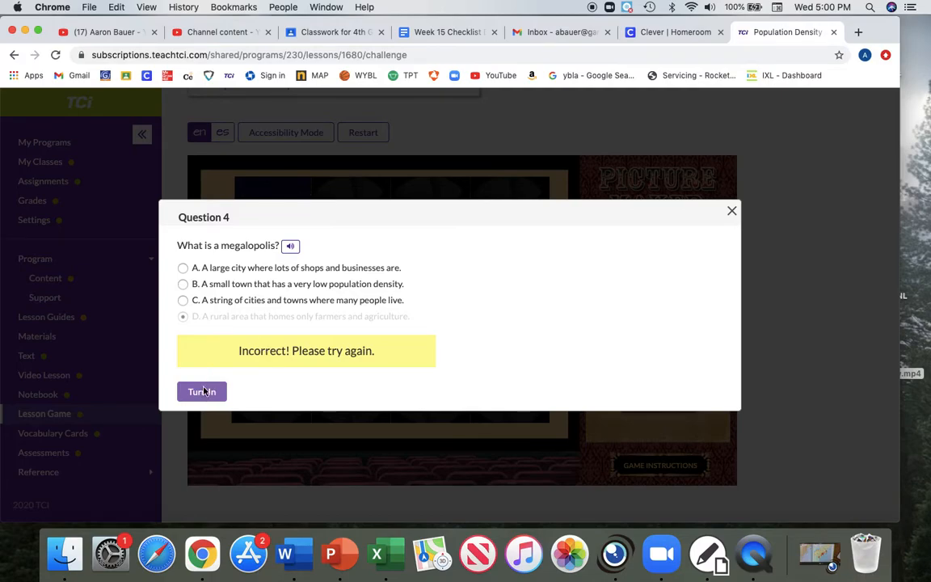
left_click(200, 391)
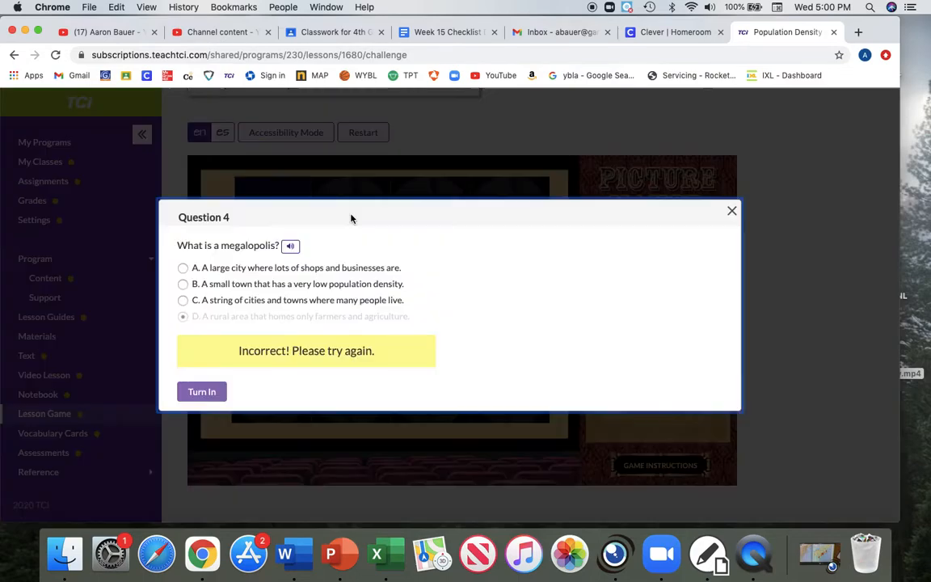
mouse_move(204, 326)
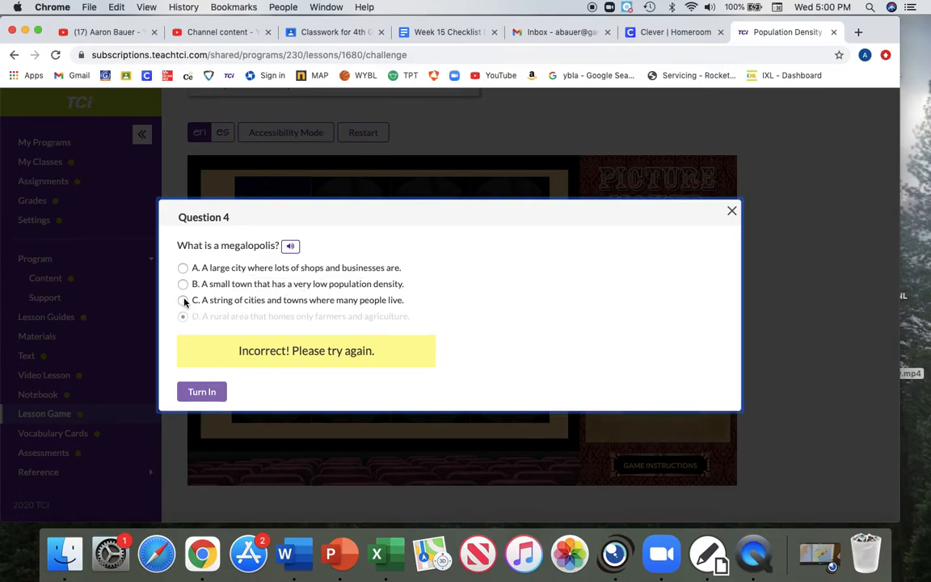
left_click(182, 298)
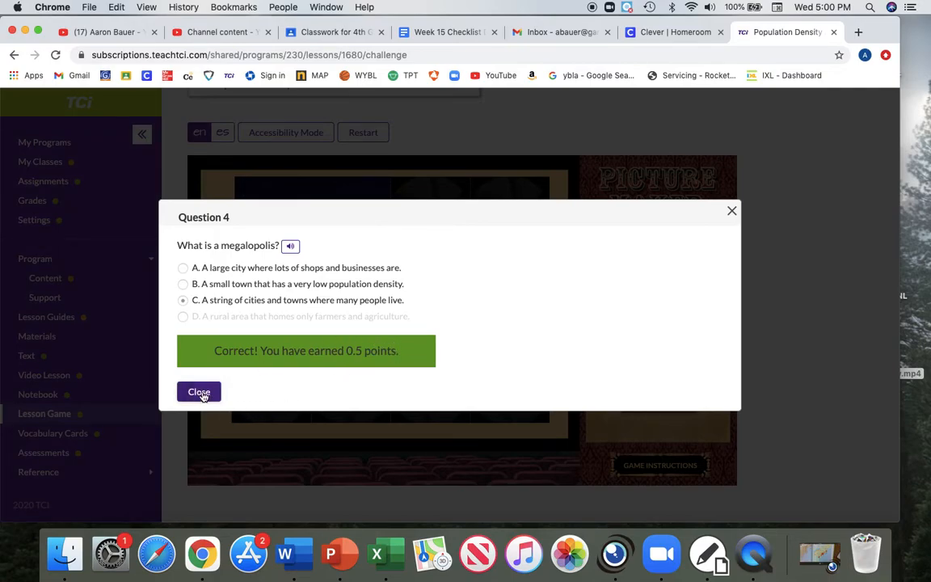
left_click(198, 393)
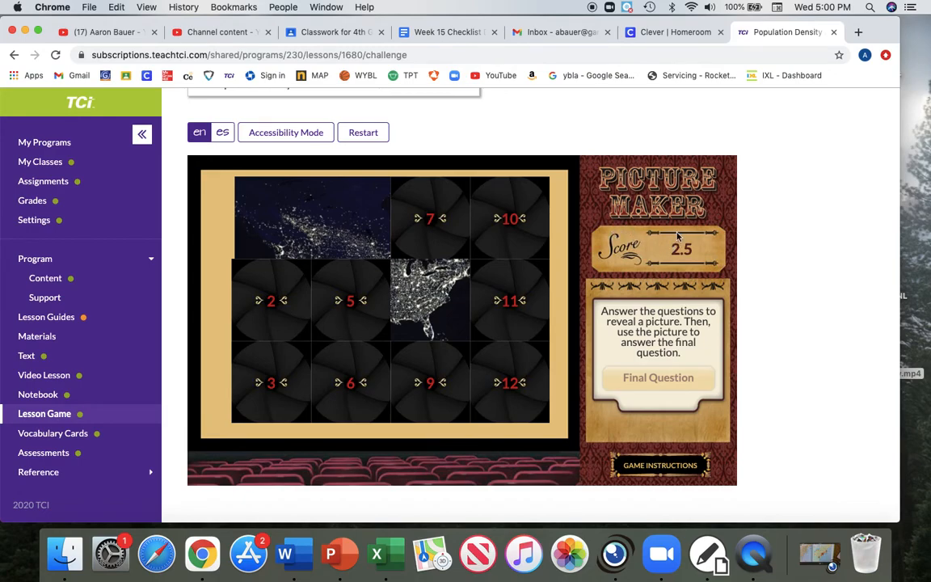
mouse_move(682, 243)
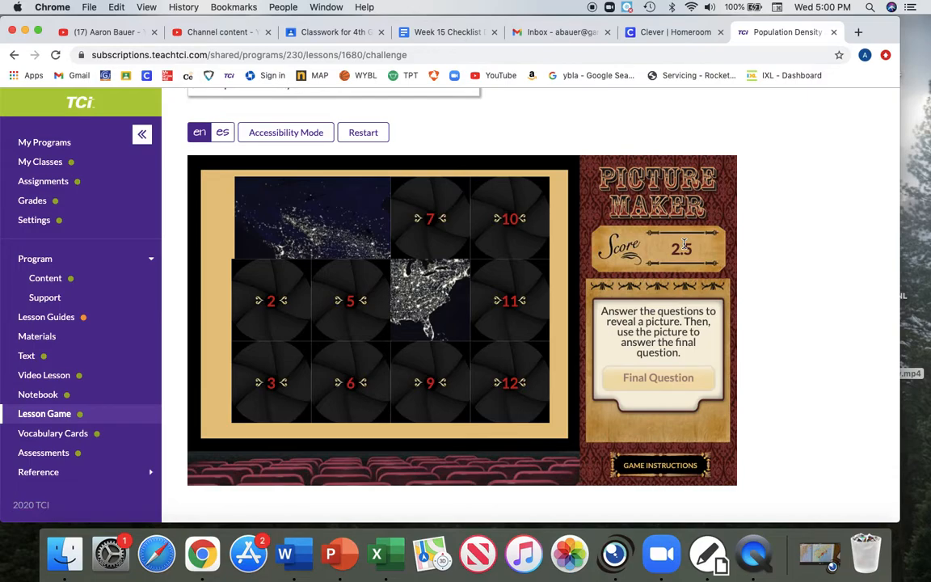
mouse_move(366, 260)
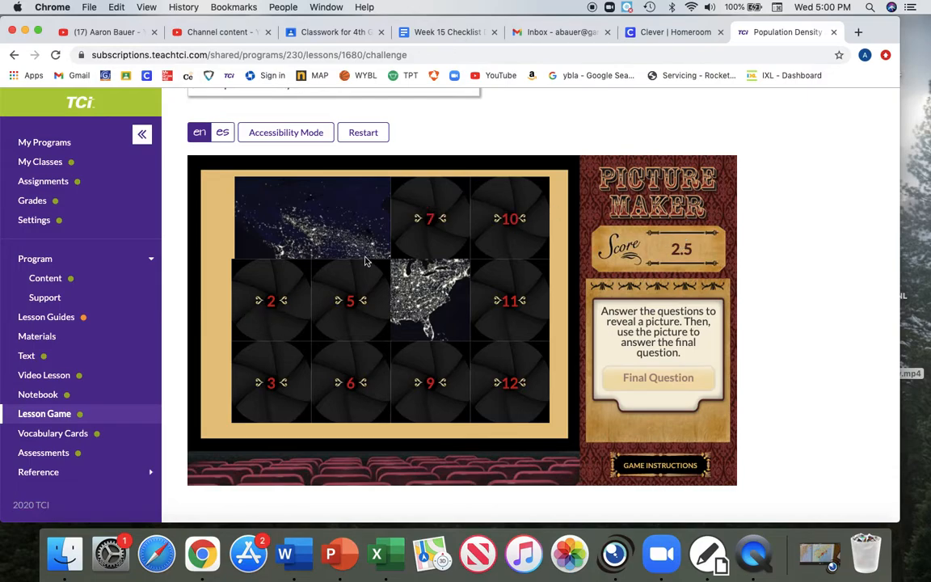
mouse_move(52, 433)
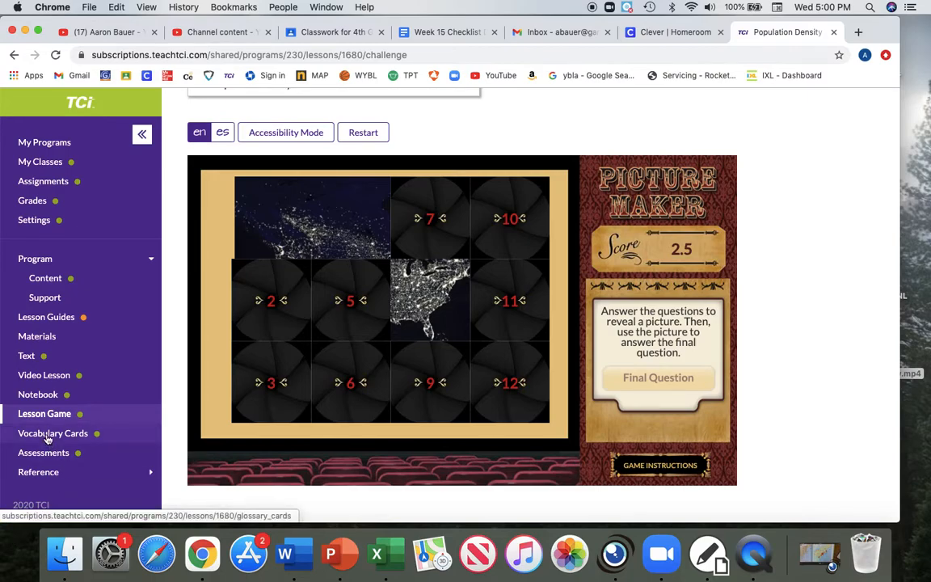
left_click(53, 433)
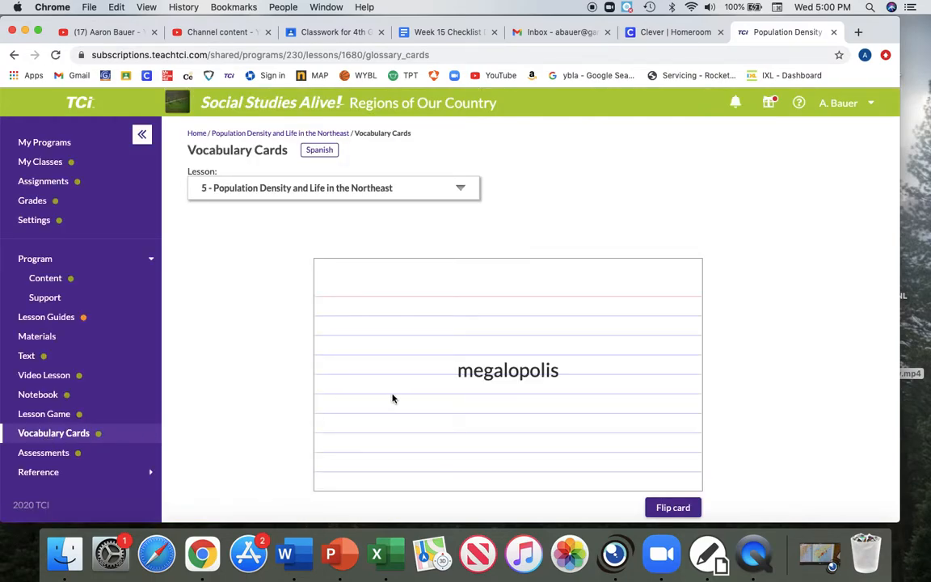
- Flip the megalopolis card to its definition and back, then advance to the pollution card
left_click(672, 508)
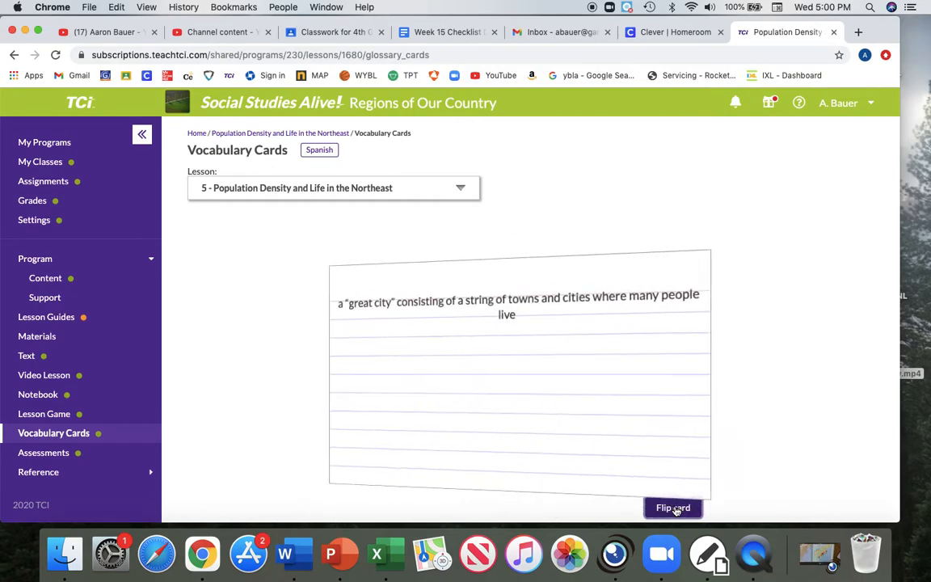
left_click(672, 507)
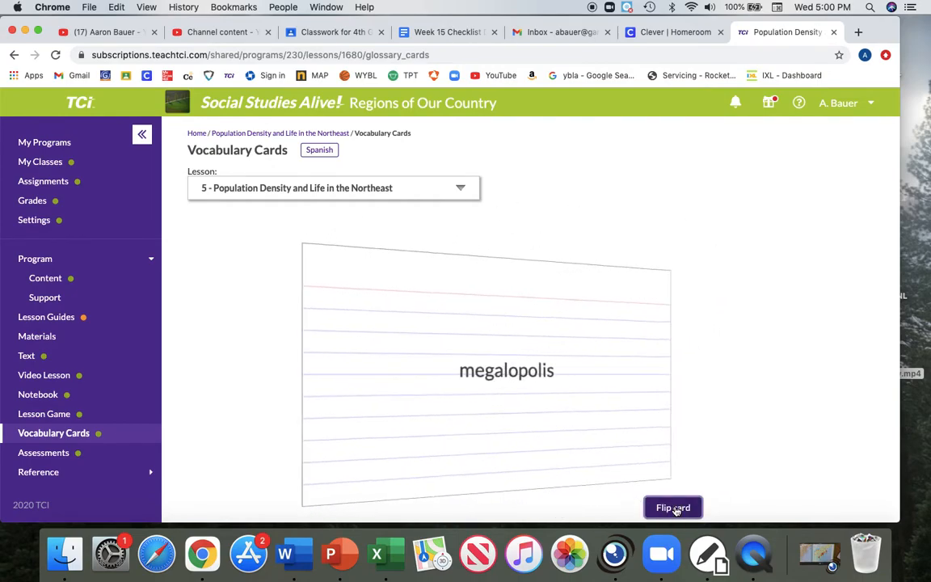
left_click(672, 507)
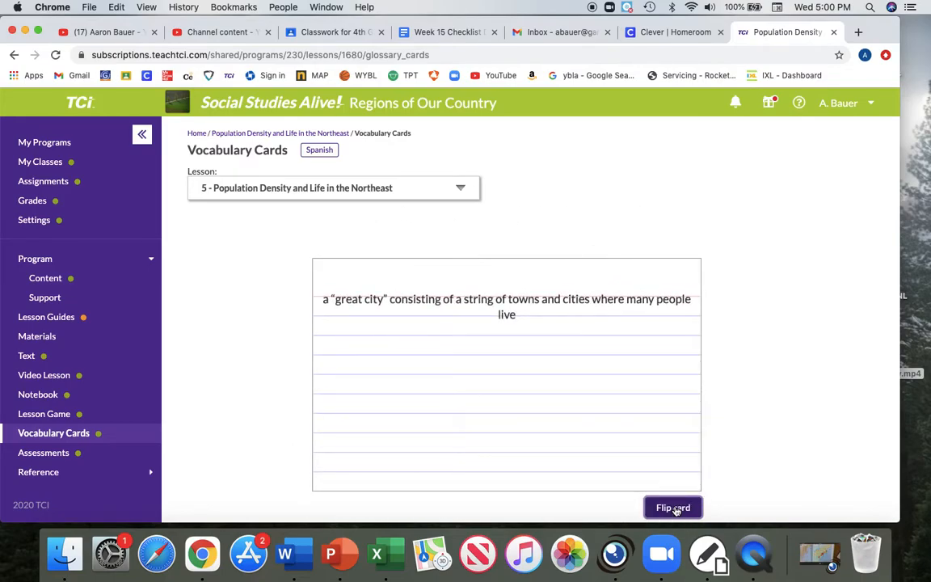
scroll("down", 3)
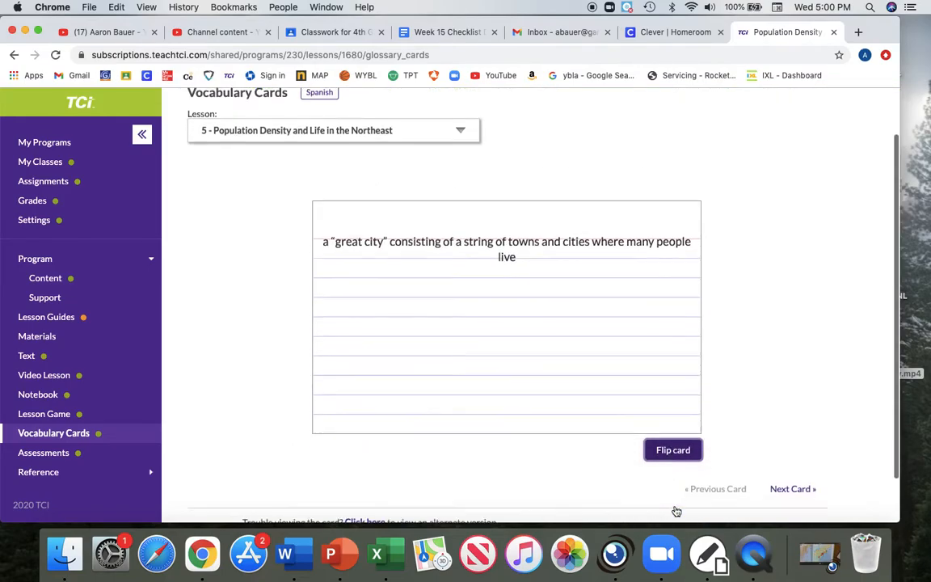
scroll("down", 3)
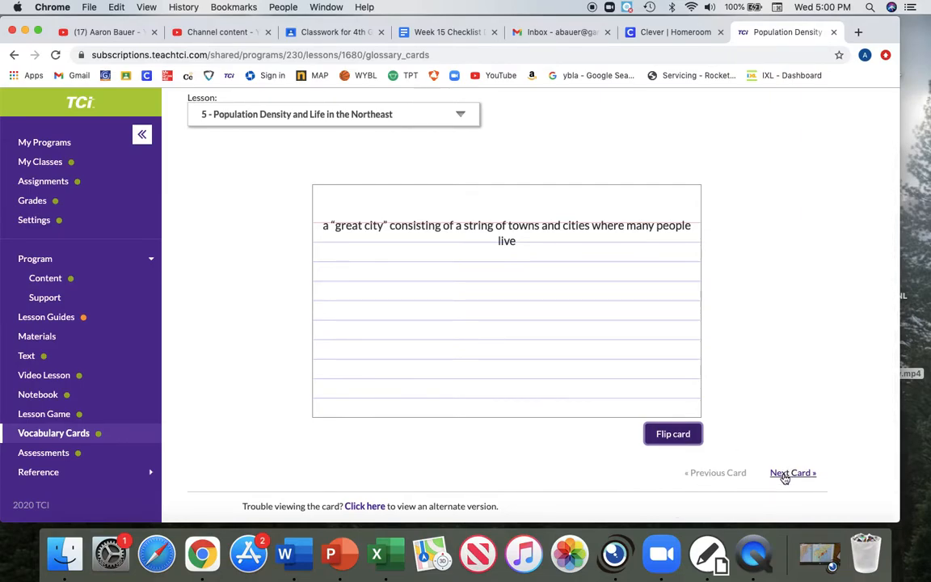
left_click(792, 472)
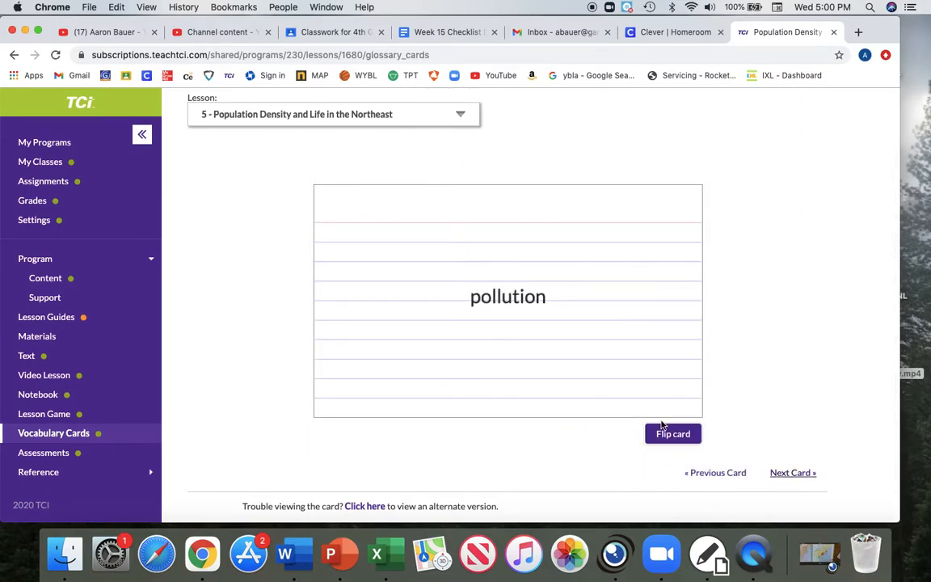
- Flip the pollution card several times, advance to population density, and reveal its definition
left_click(672, 433)
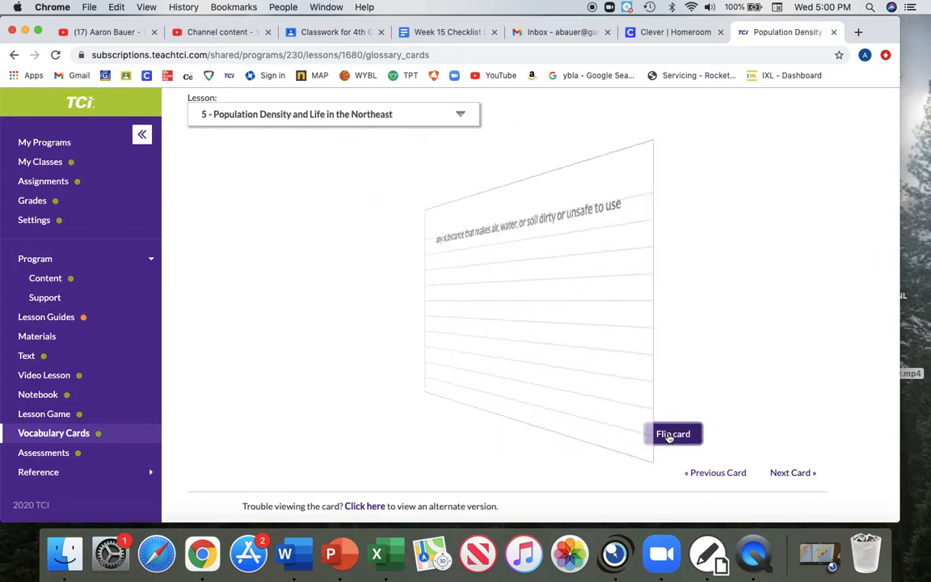
left_click(672, 433)
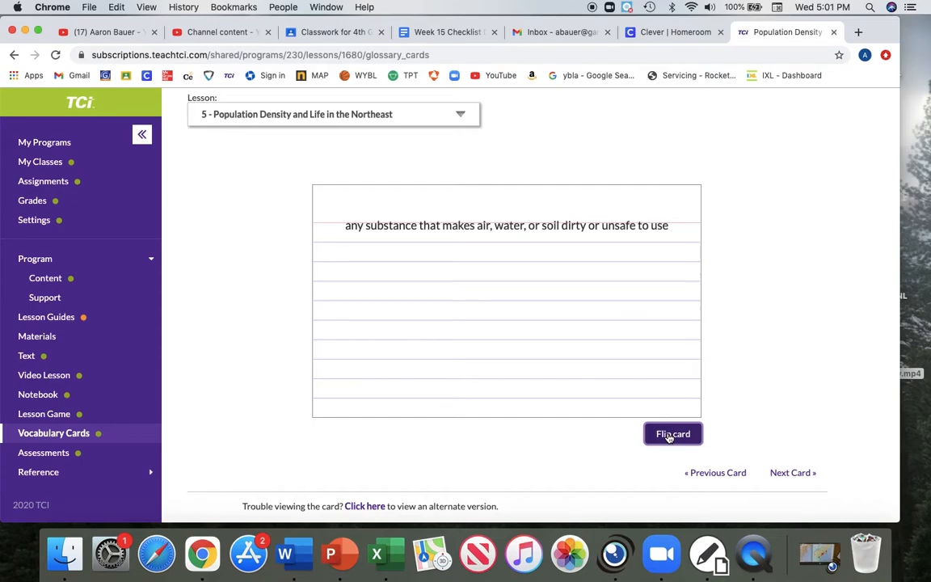
left_click(673, 433)
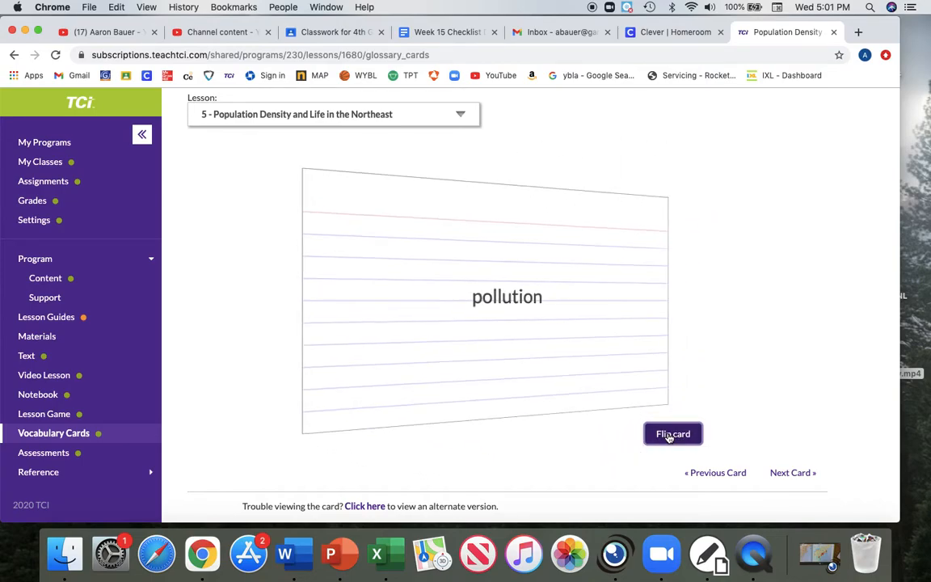
left_click(673, 433)
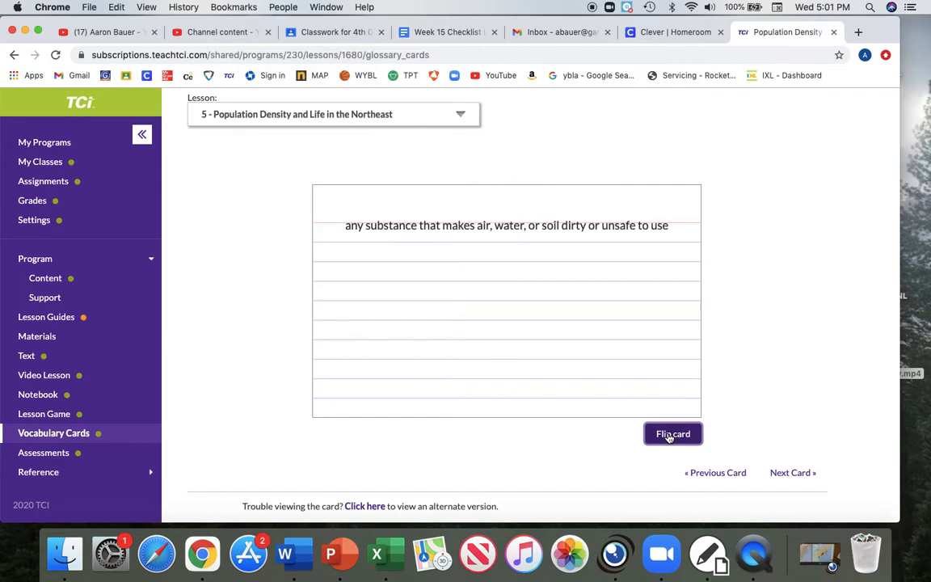
left_click(672, 434)
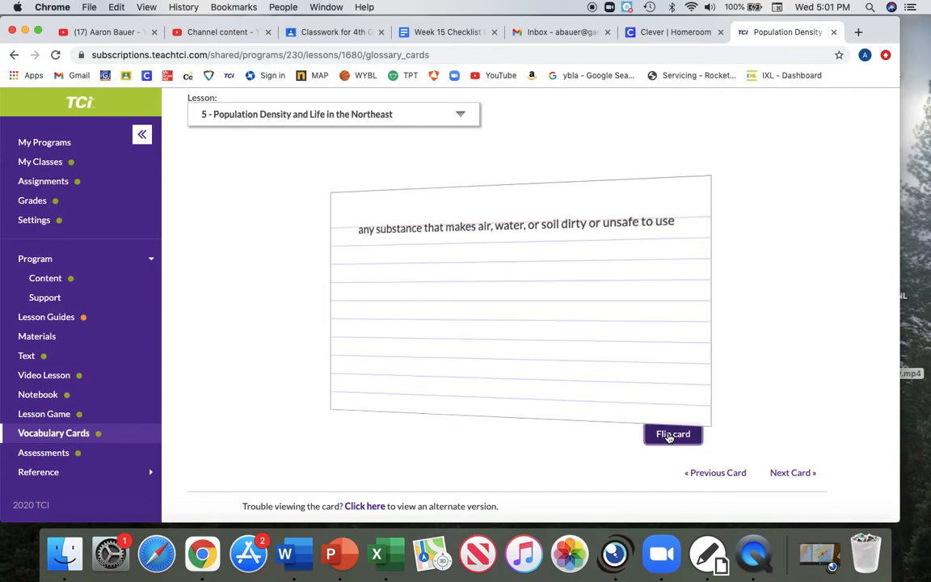
left_click(673, 434)
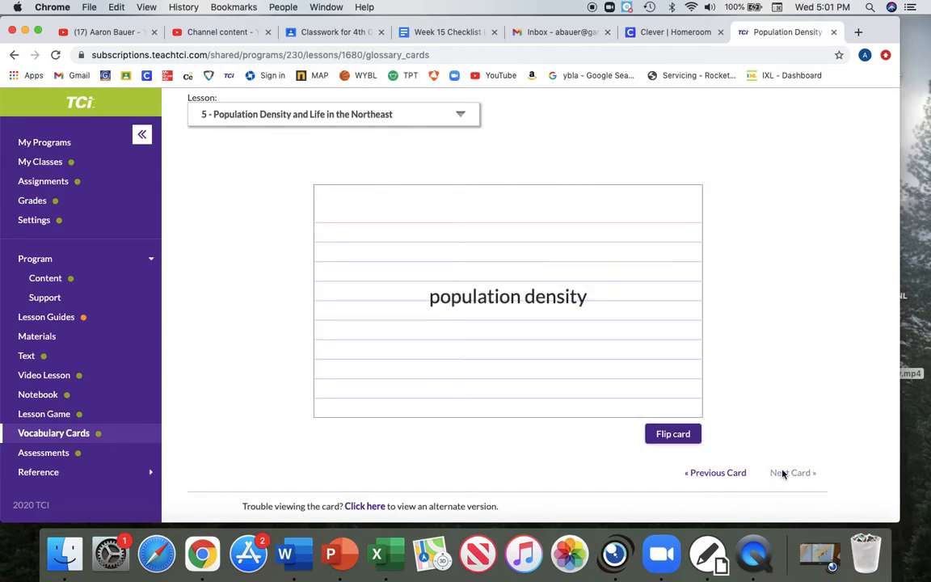
left_click(672, 433)
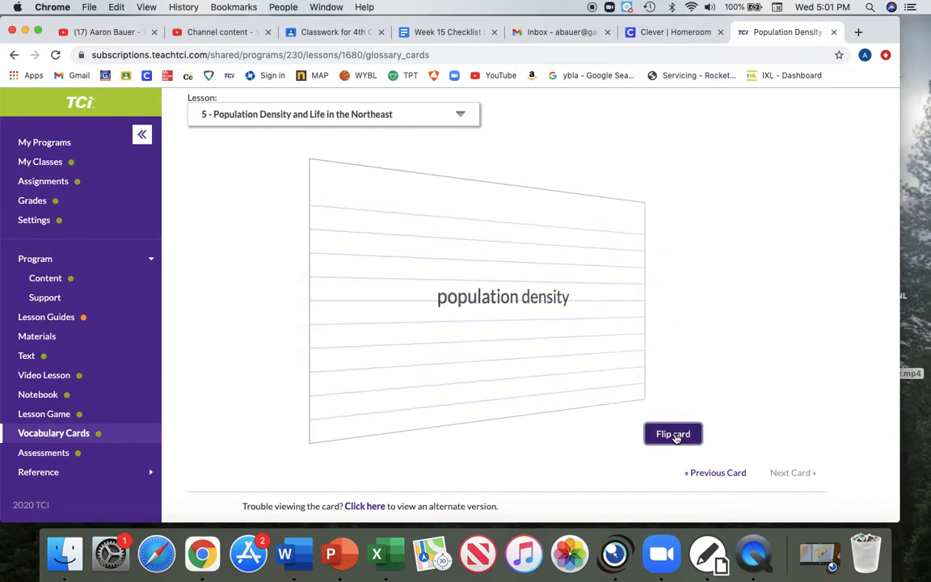
left_click(673, 433)
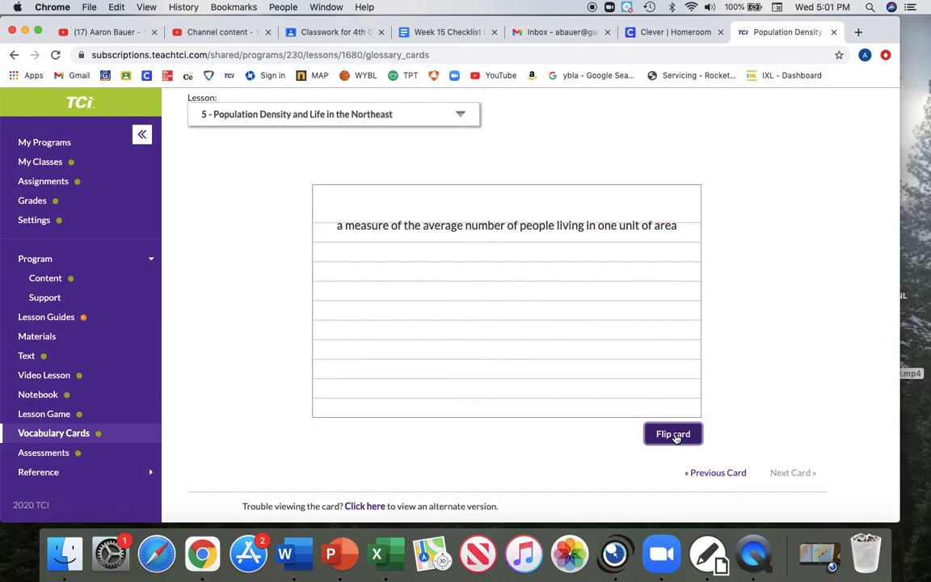
mouse_move(772, 301)
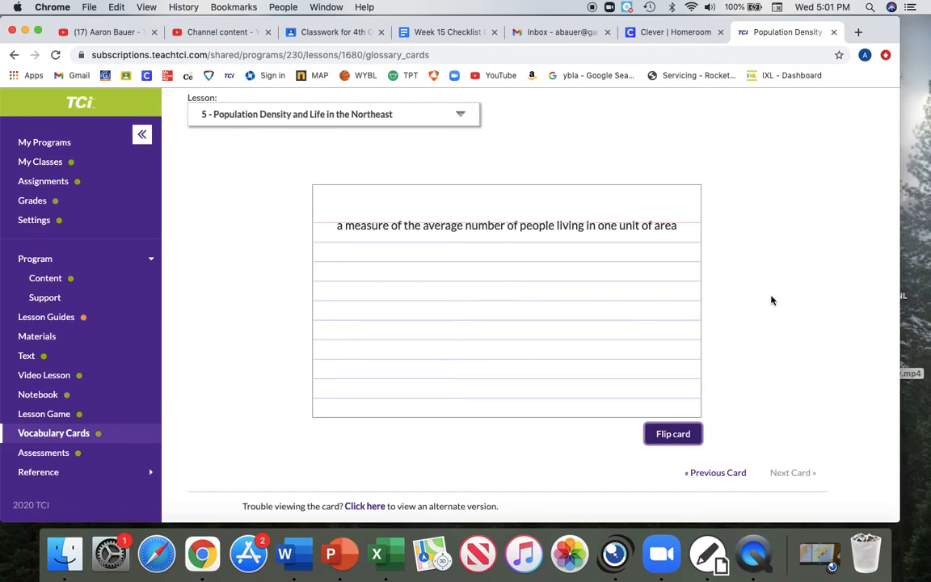